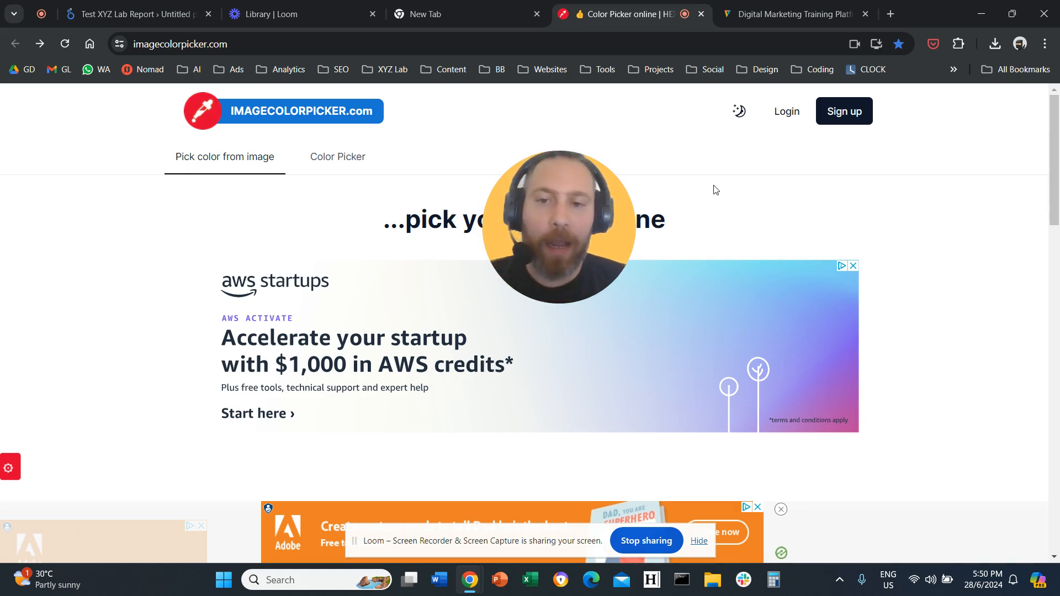
{"action": "mouse_move", "coordinate": [584, 153]}
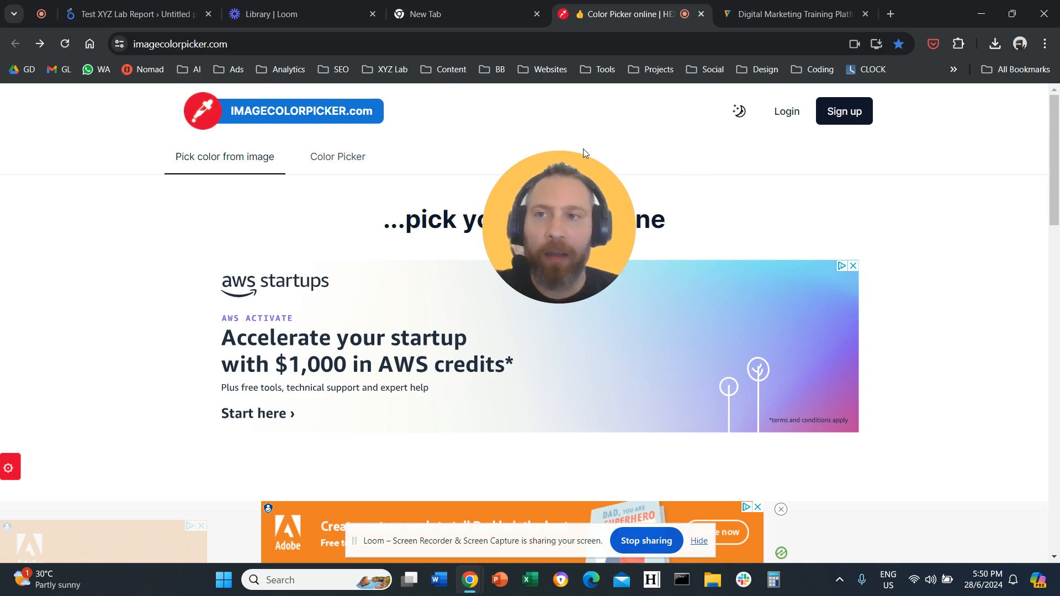
- Scroll the imagecolorpicker.com home page down to the pick-color-from-image tool
{"action": "left_click", "coordinate": [179, 44]}
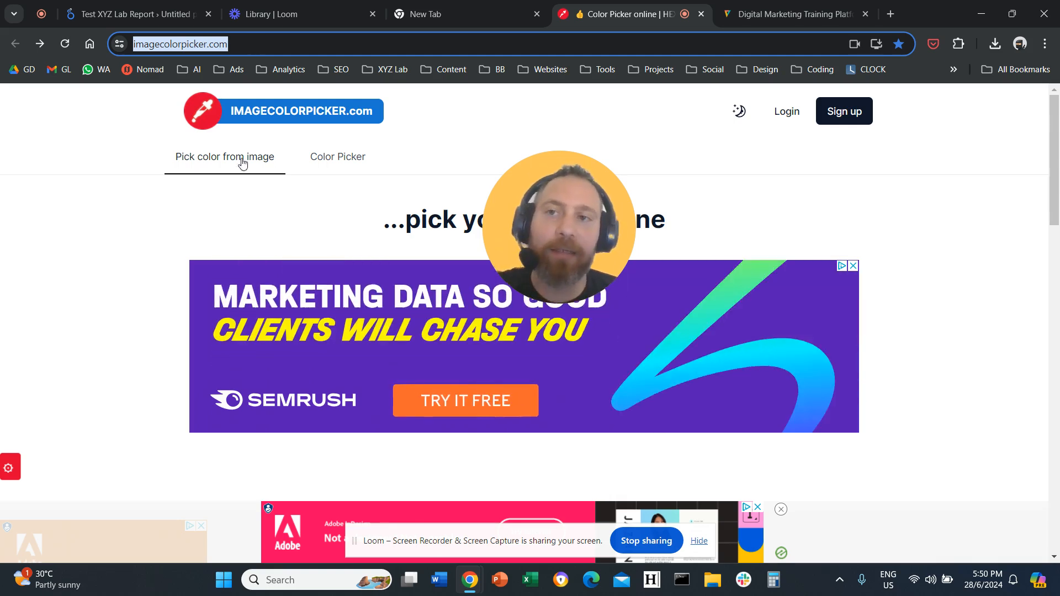
{"action": "scroll", "scroll_direction": "down", "scroll_amount": 3}
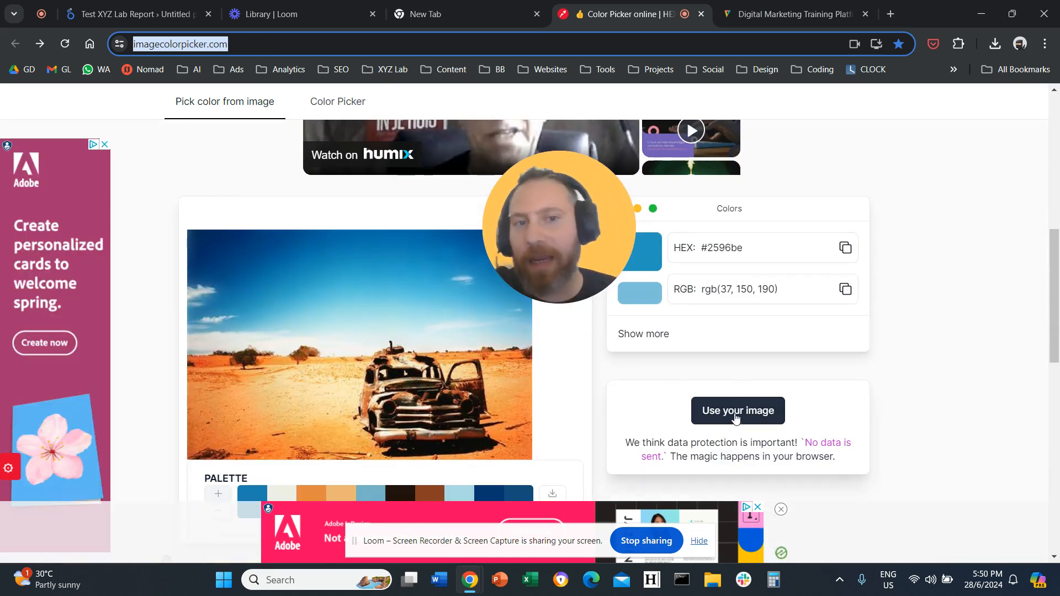
- Choose the Website Url image option, then select the xyzlab.com address from its tab
{"action": "left_click", "coordinate": [737, 410]}
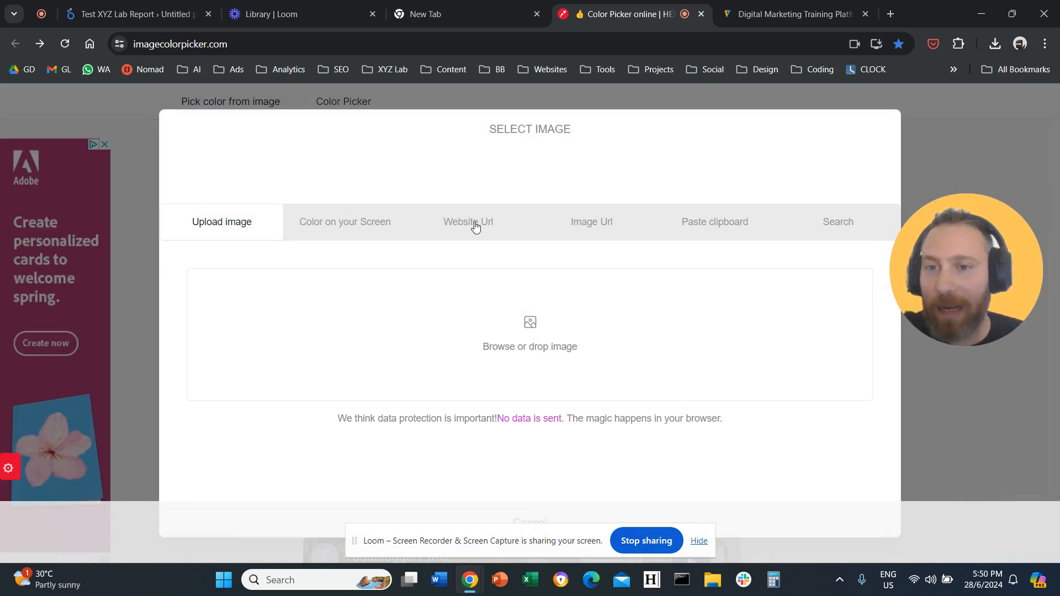
{"action": "left_click", "coordinate": [468, 222]}
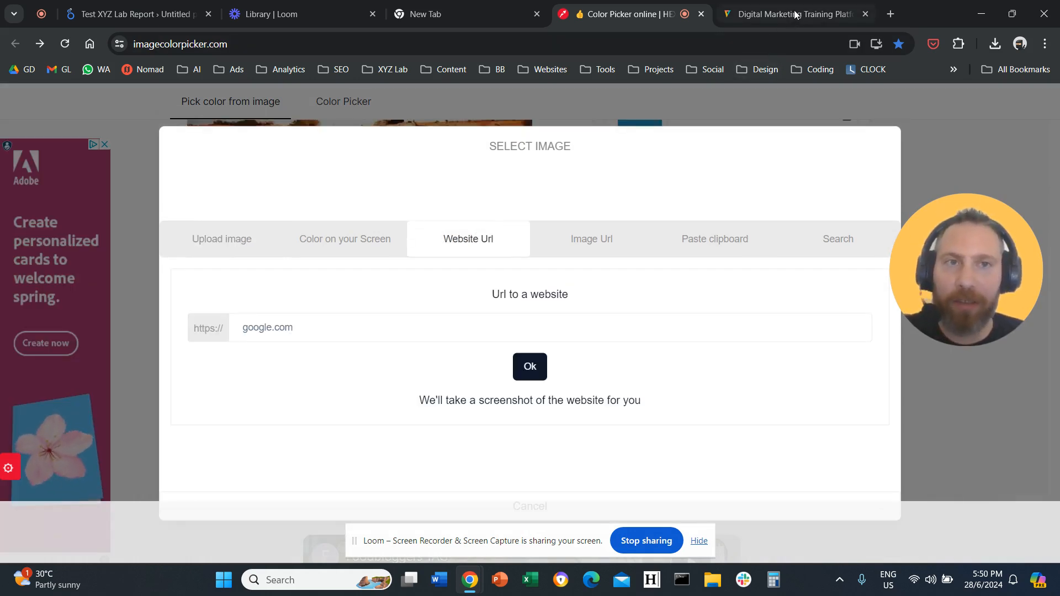
{"action": "left_click", "coordinate": [790, 13]}
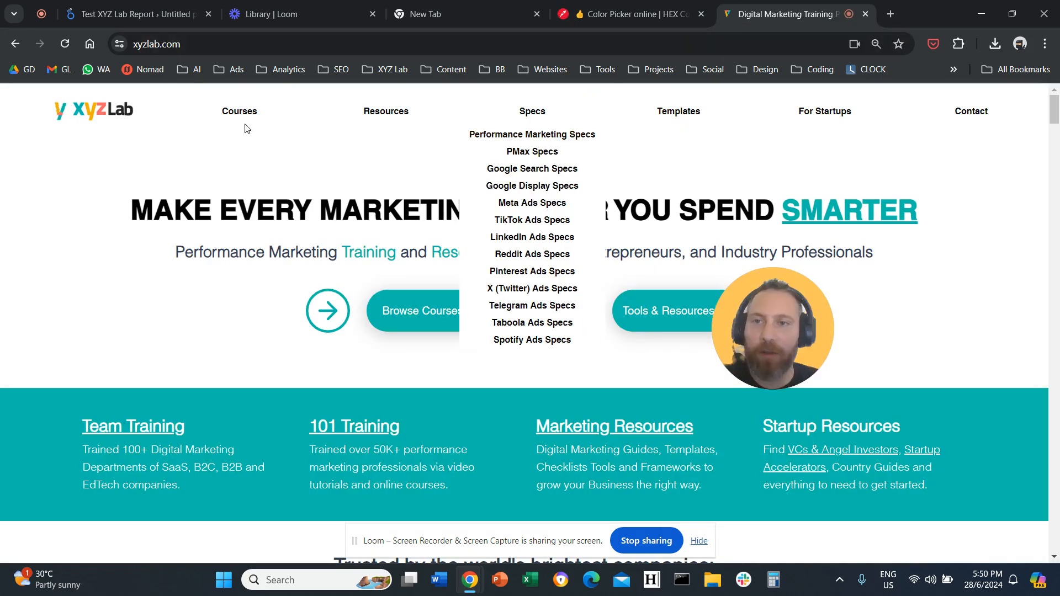
{"action": "left_click", "coordinate": [202, 44]}
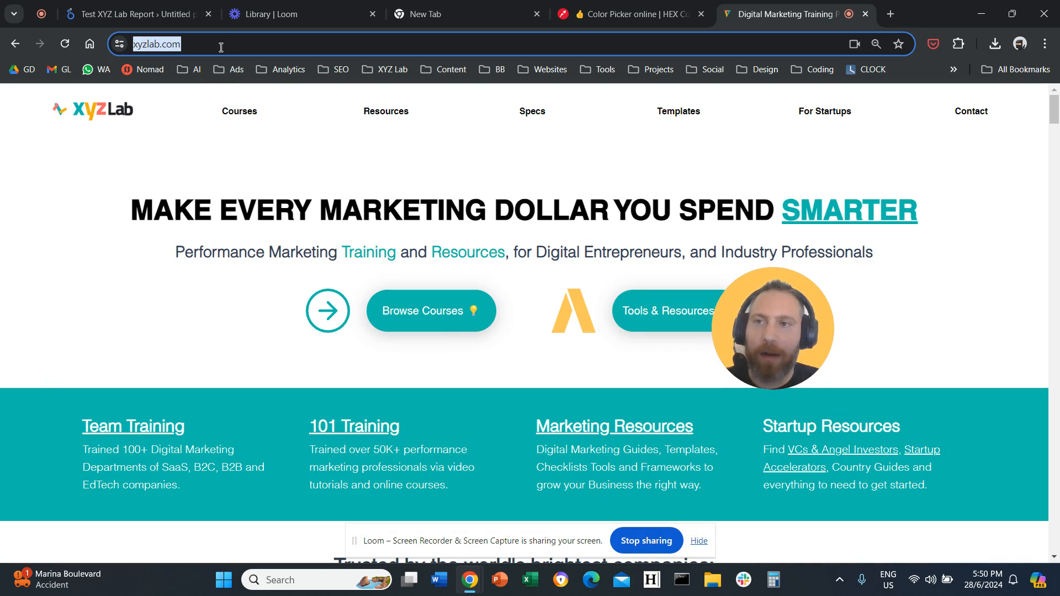
{"action": "left_click", "coordinate": [629, 13]}
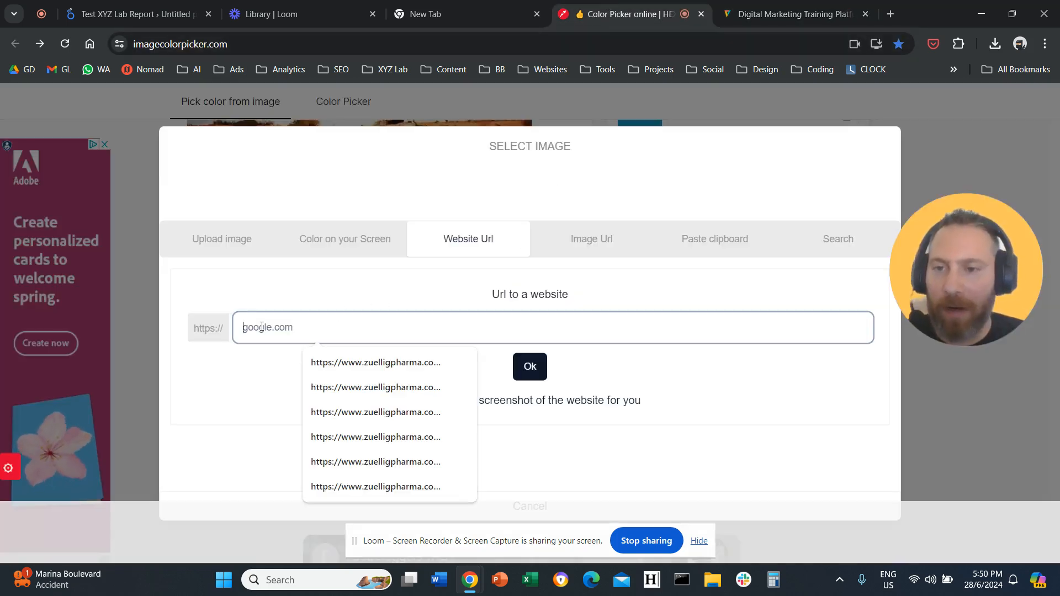
{"action": "type", "text": "https://www.xyzlab.com/"}
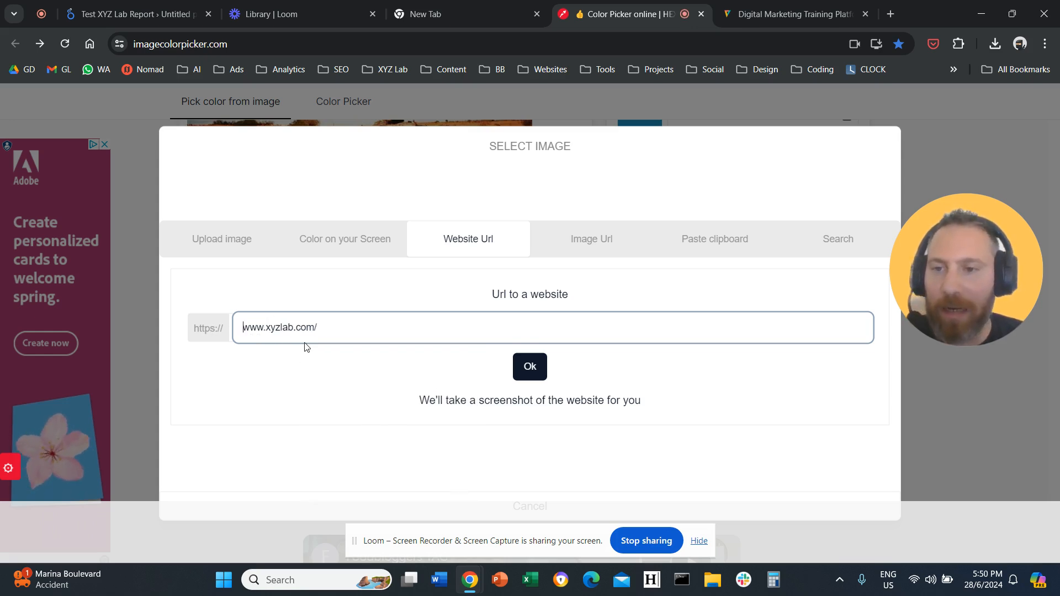
{"action": "left_click", "coordinate": [530, 366]}
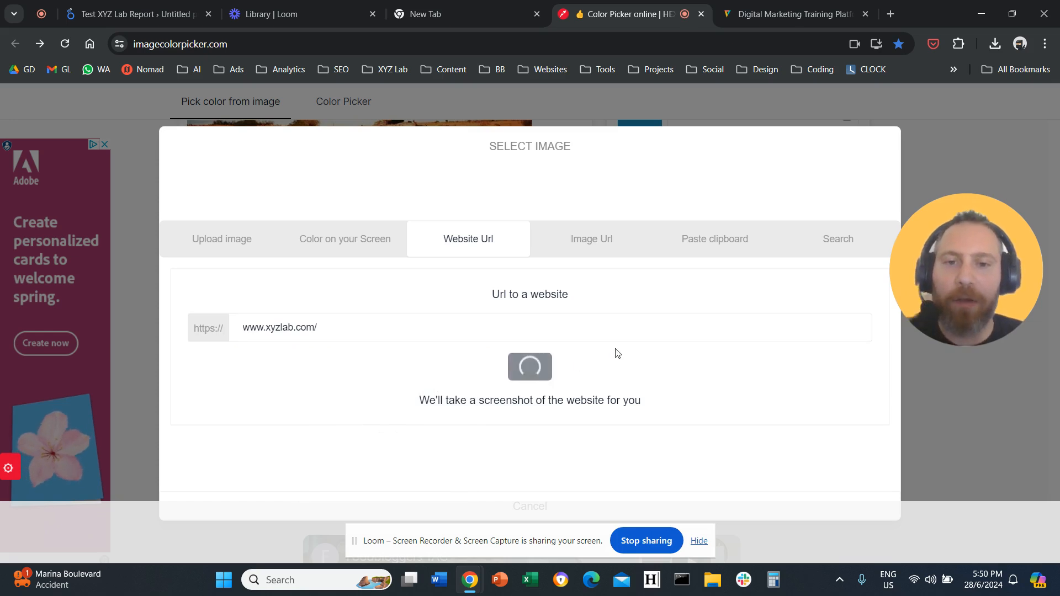
{"action": "mouse_move", "coordinate": [611, 360]}
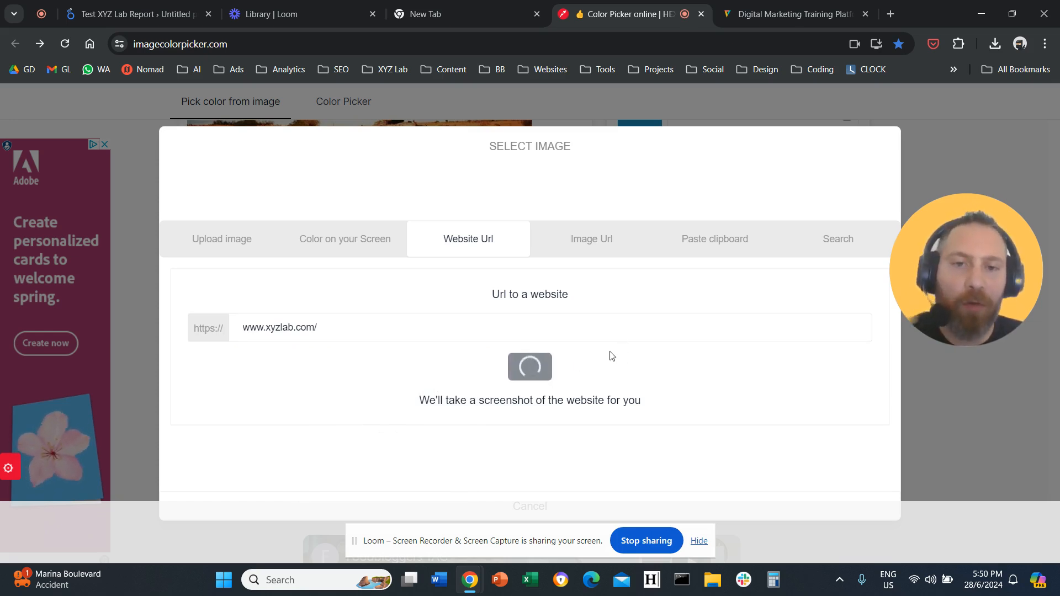
{"action": "mouse_move", "coordinate": [864, 383]}
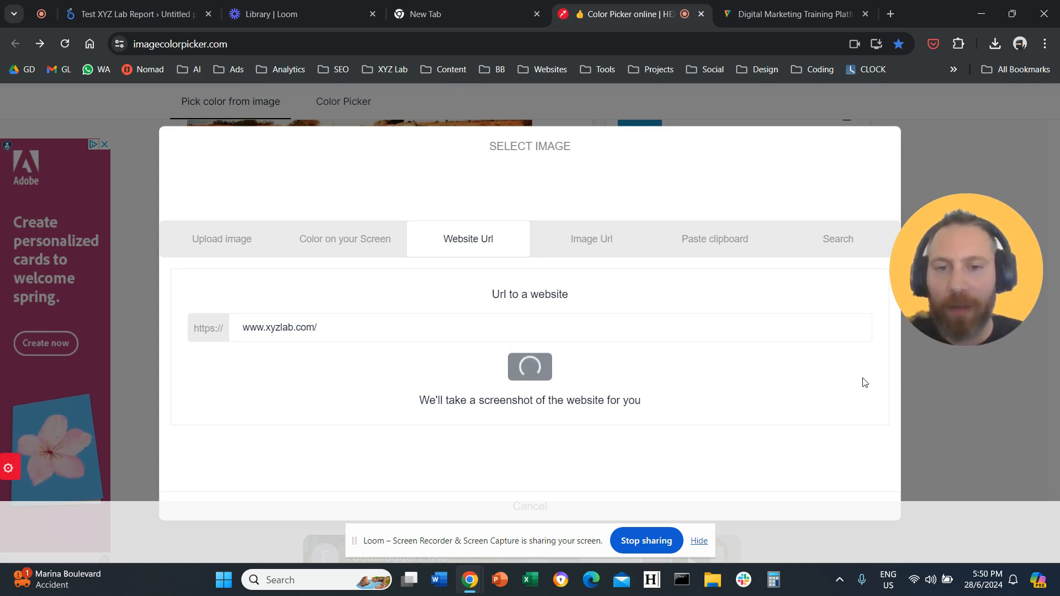
{"action": "mouse_move", "coordinate": [912, 382]}
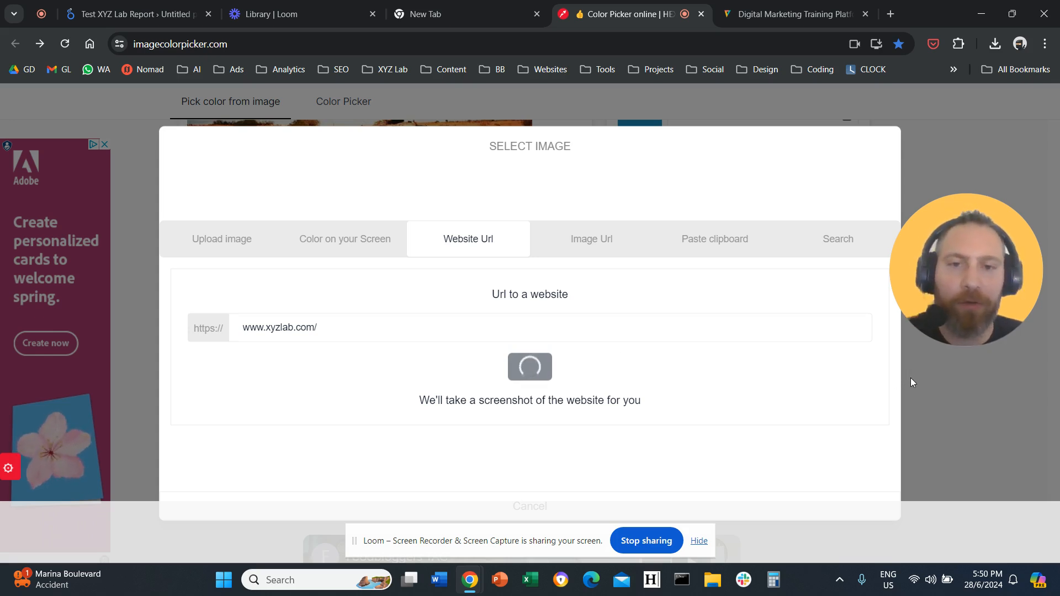
{"action": "mouse_move", "coordinate": [900, 377]}
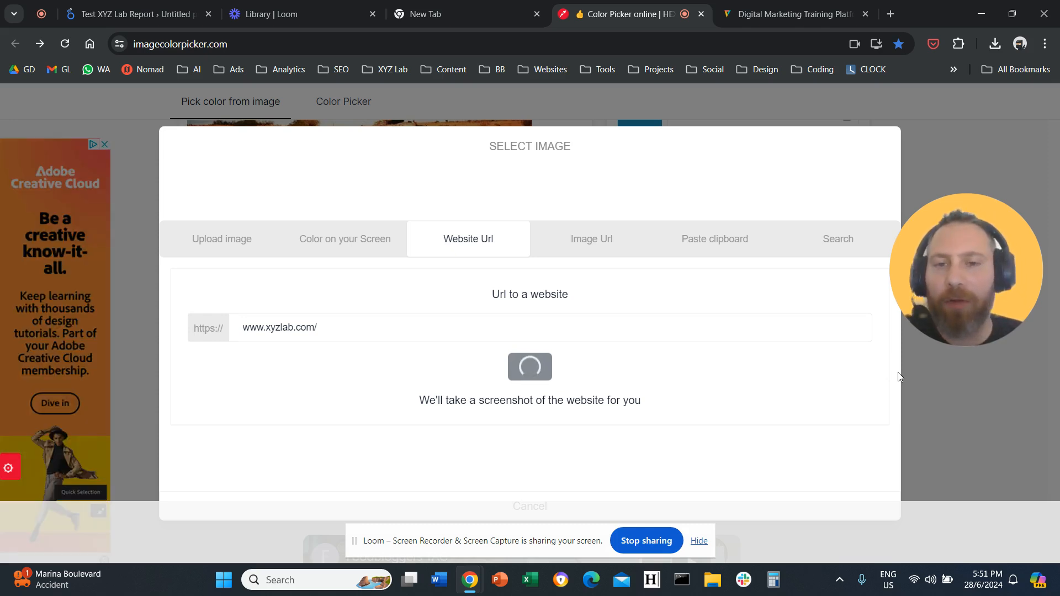
{"action": "mouse_move", "coordinate": [892, 382]}
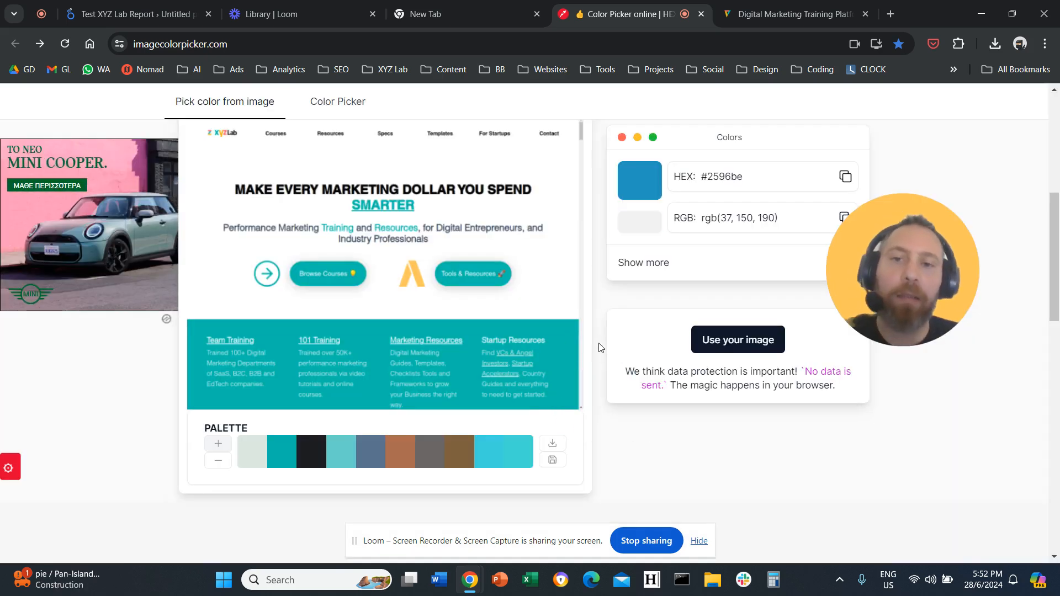
{"action": "mouse_move", "coordinate": [579, 329]}
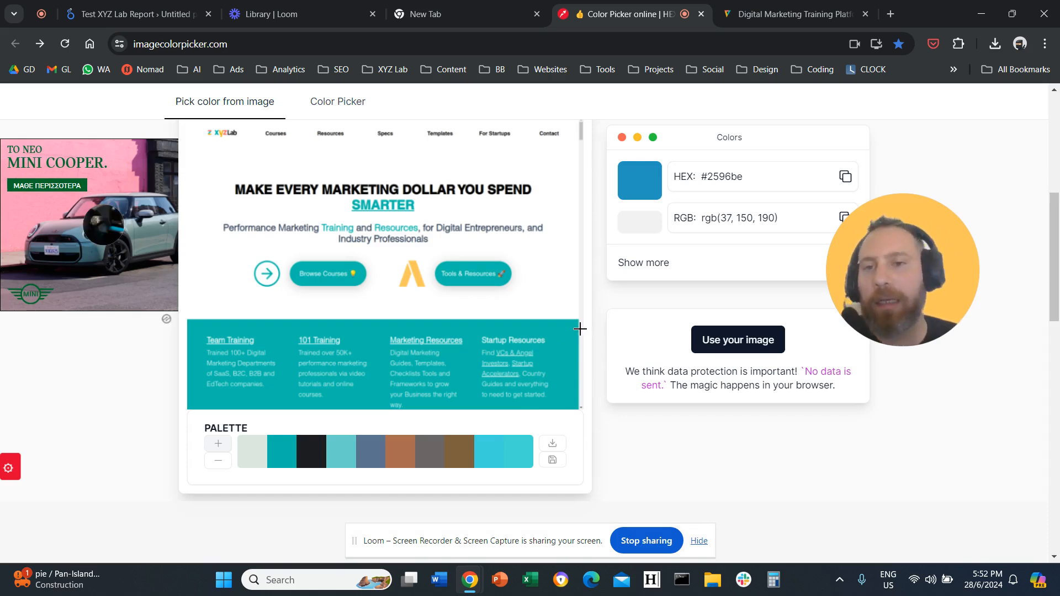
{"action": "mouse_move", "coordinate": [433, 337]}
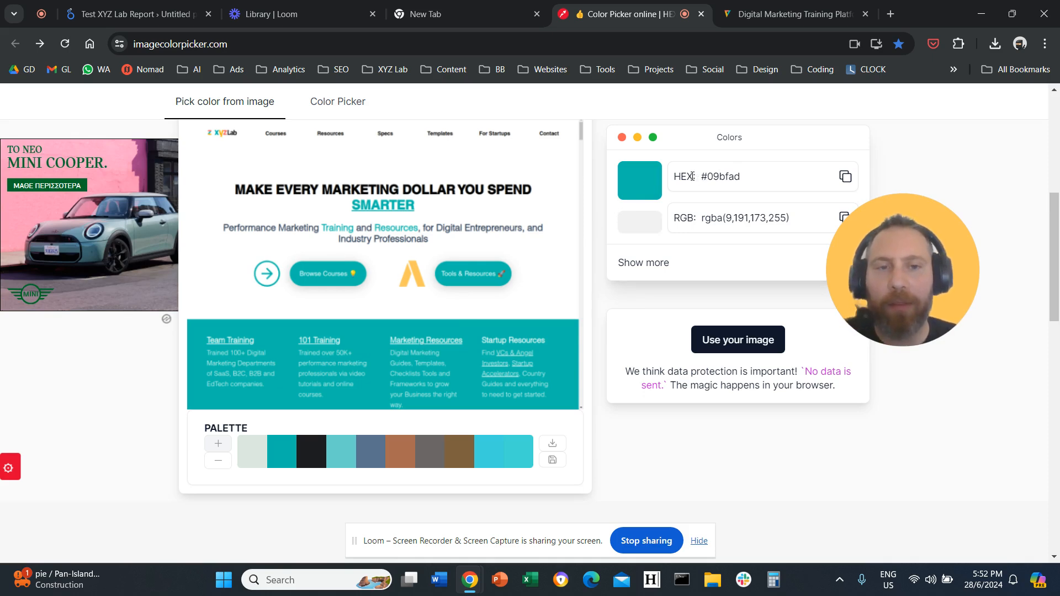
- Highlight the teal colour's HEX code #09bfad in the Colors panel
{"action": "double_click", "coordinate": [683, 177]}
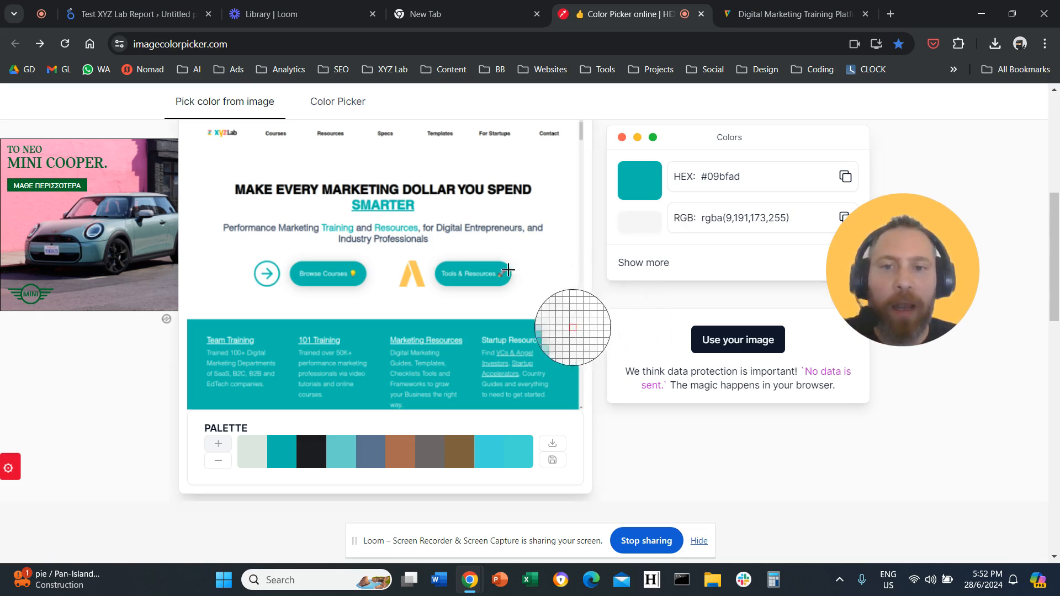
{"action": "mouse_move", "coordinate": [473, 334]}
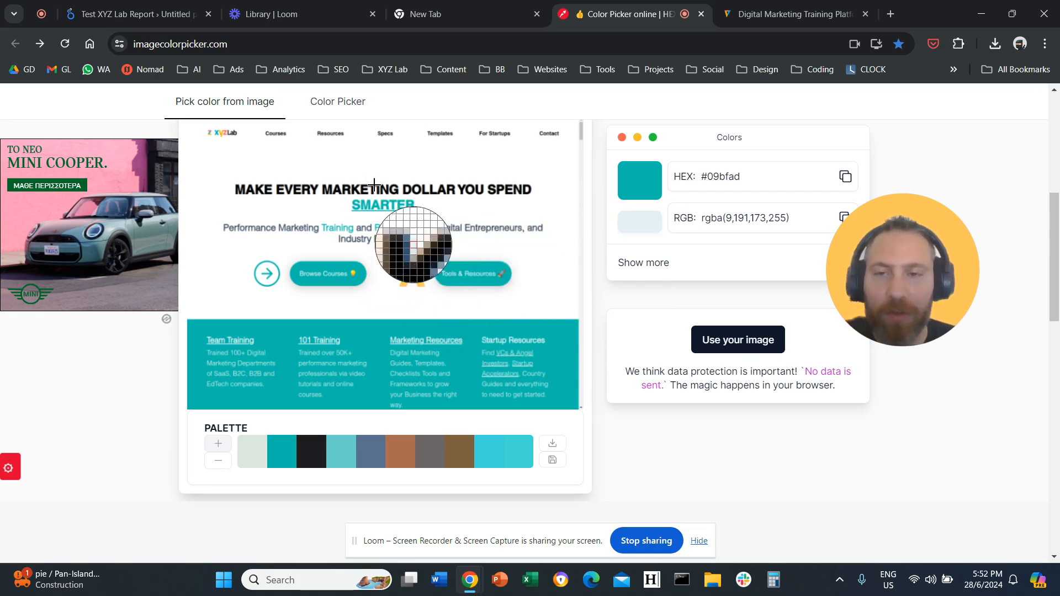
{"action": "mouse_move", "coordinate": [472, 328]}
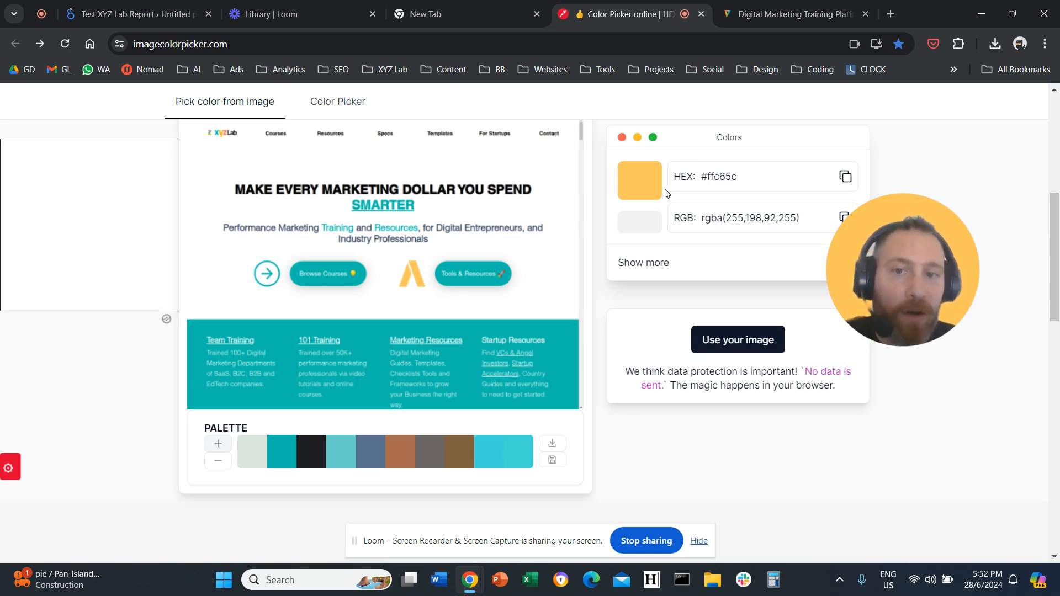
{"action": "mouse_move", "coordinate": [473, 330]}
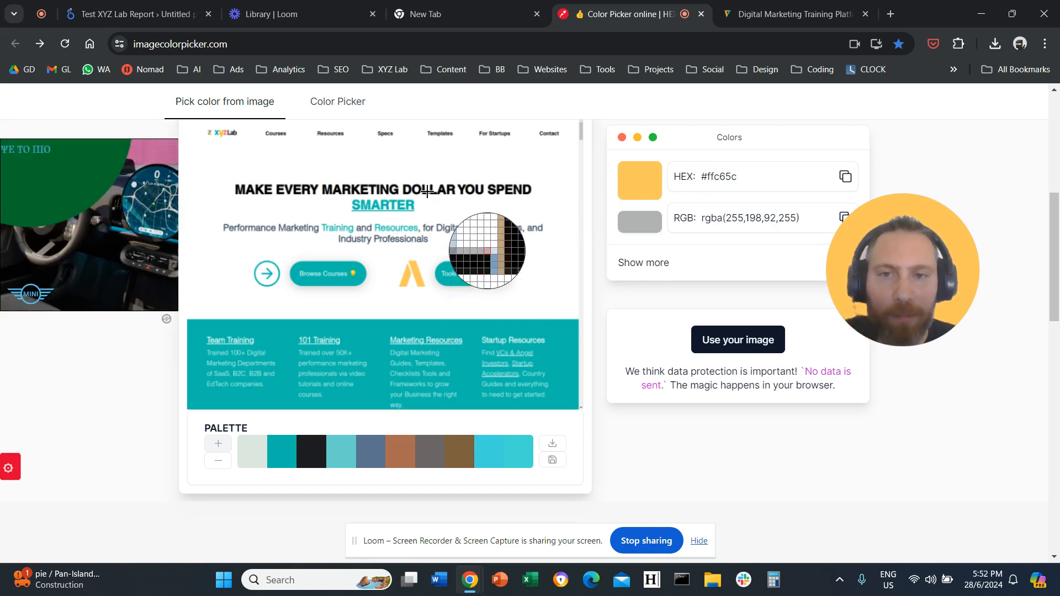
{"action": "mouse_move", "coordinate": [426, 192]}
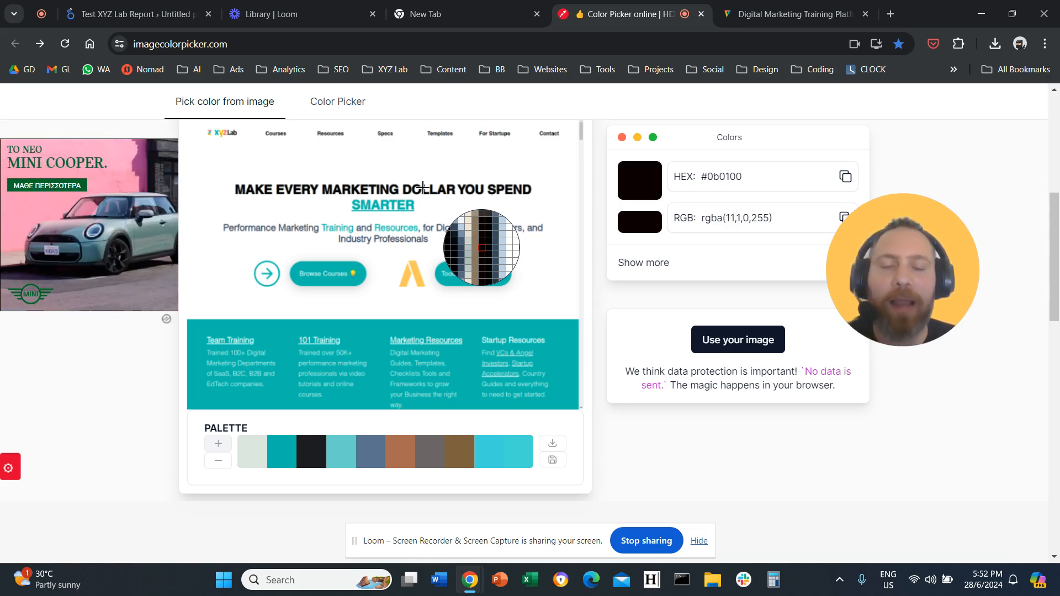
{"action": "mouse_move", "coordinate": [401, 228]}
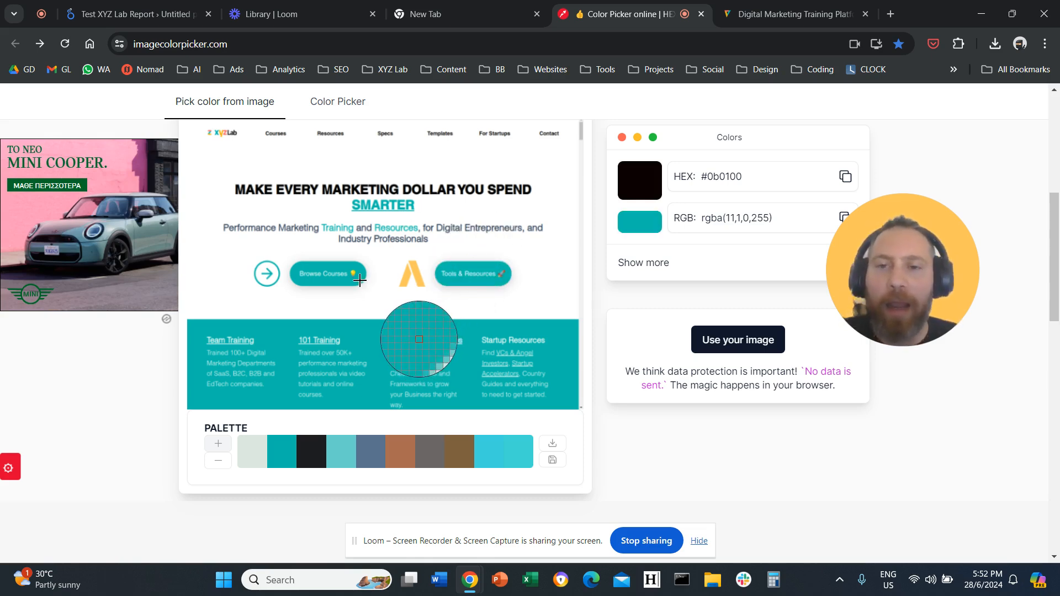
{"action": "mouse_move", "coordinate": [477, 455]}
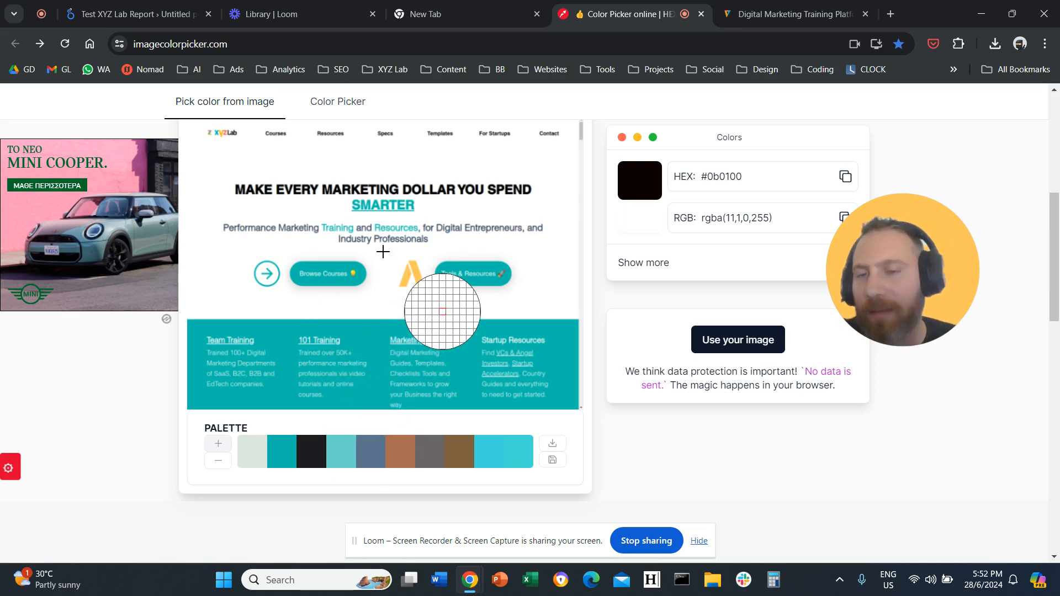
{"action": "mouse_move", "coordinate": [392, 326]}
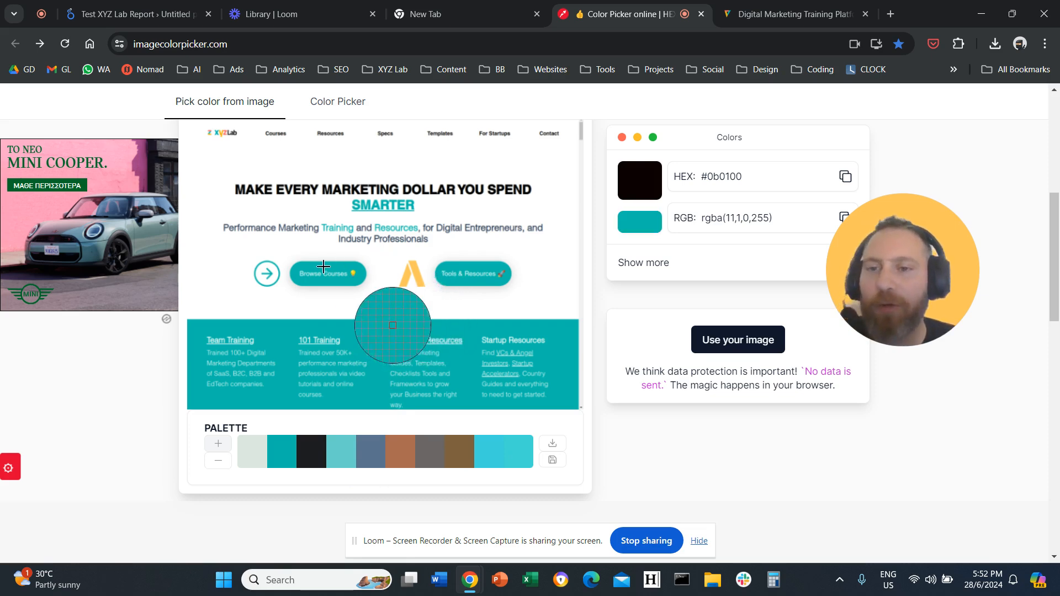
{"action": "mouse_move", "coordinate": [386, 325]}
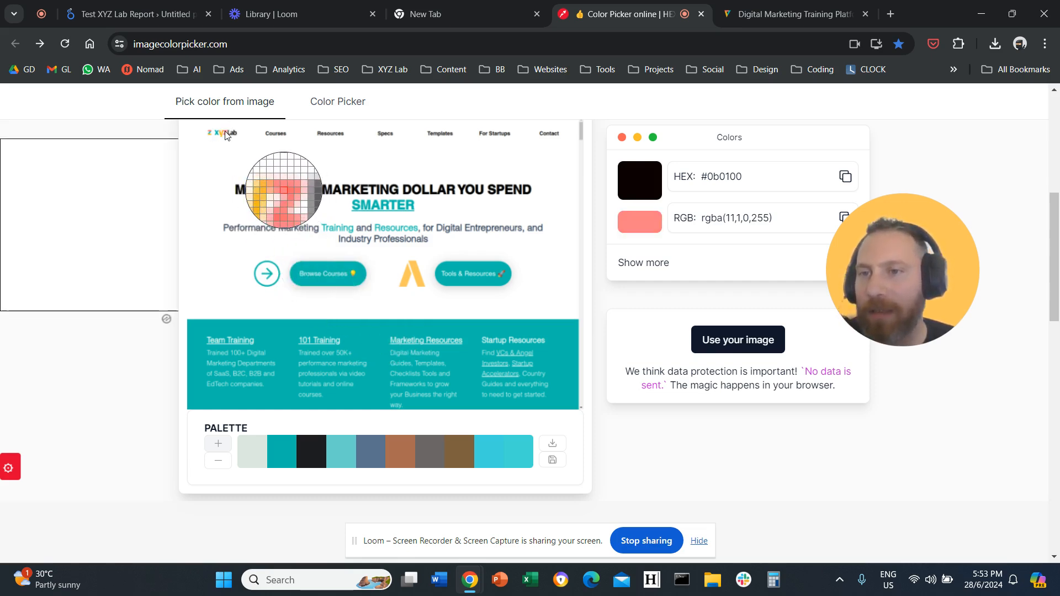
- Pick the logo's pink and highlight its HEX code #fc7d84
{"action": "left_click", "coordinate": [283, 196]}
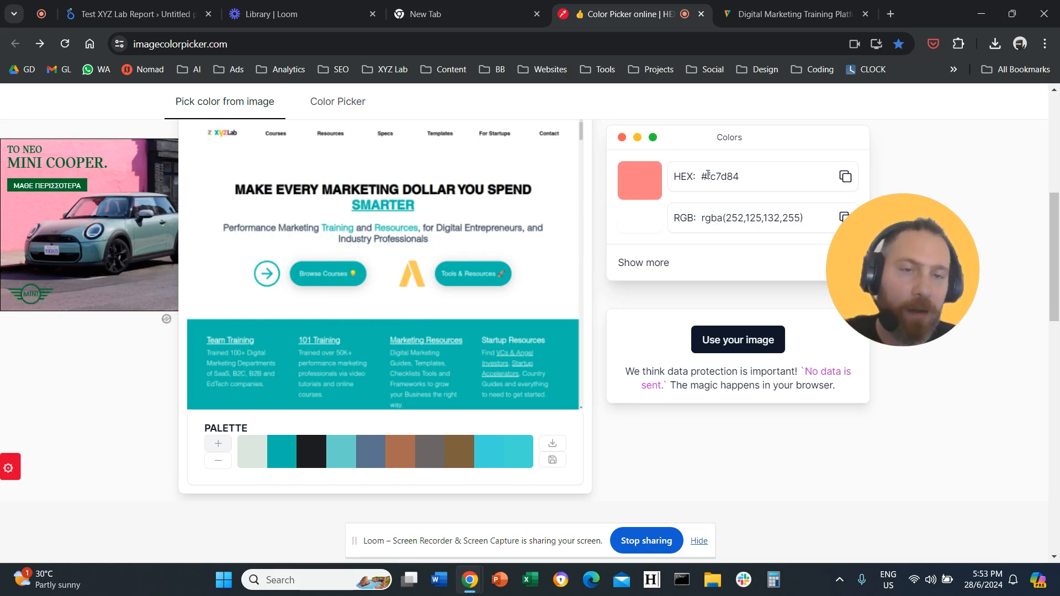
{"action": "double_click", "coordinate": [683, 176]}
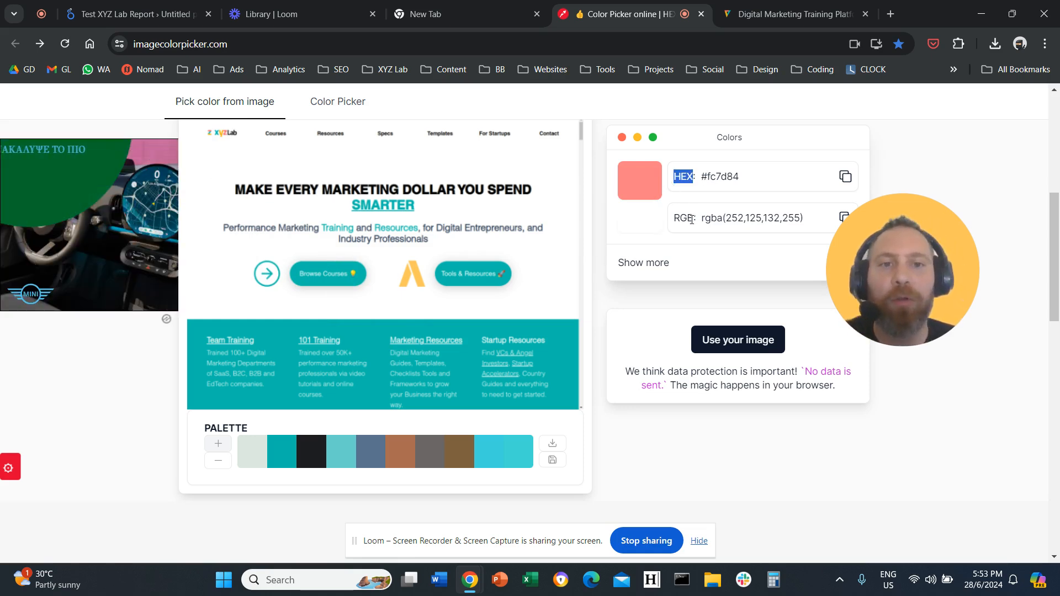